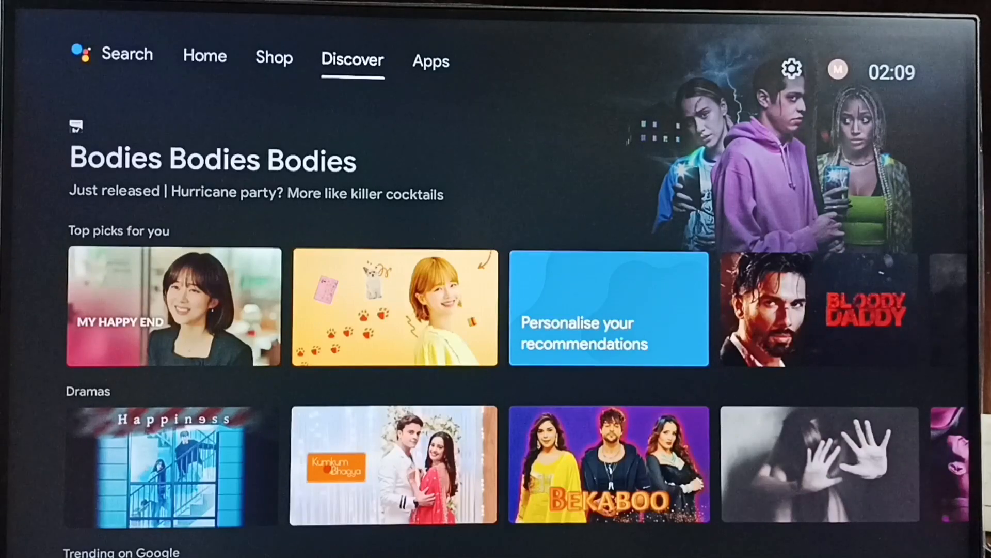
Step: Move across the top tabs past Shop to the Apps page of installed apps
click(273, 61)
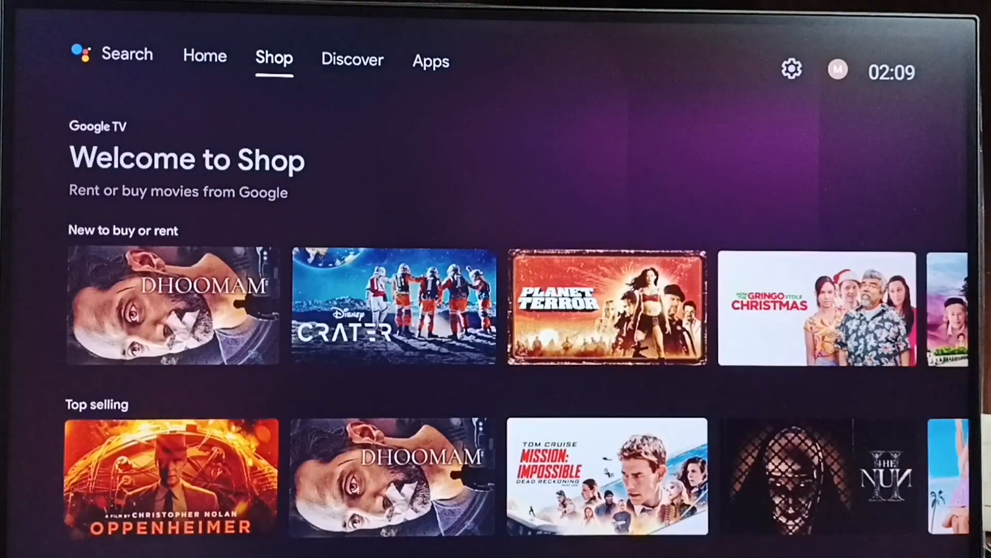
click(431, 61)
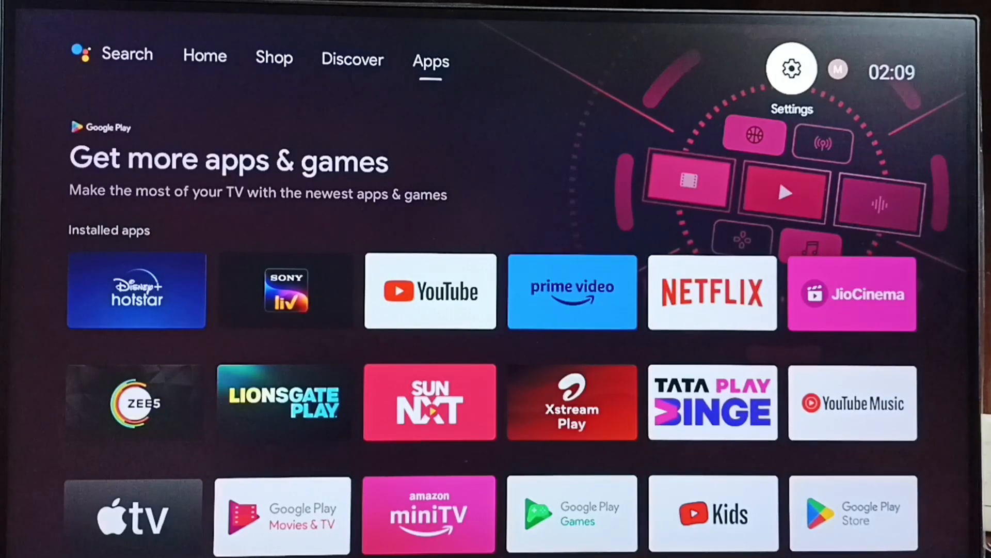
Step: Go into Settings > Device Preferences and scroll the list down toward the camera entry
click(790, 69)
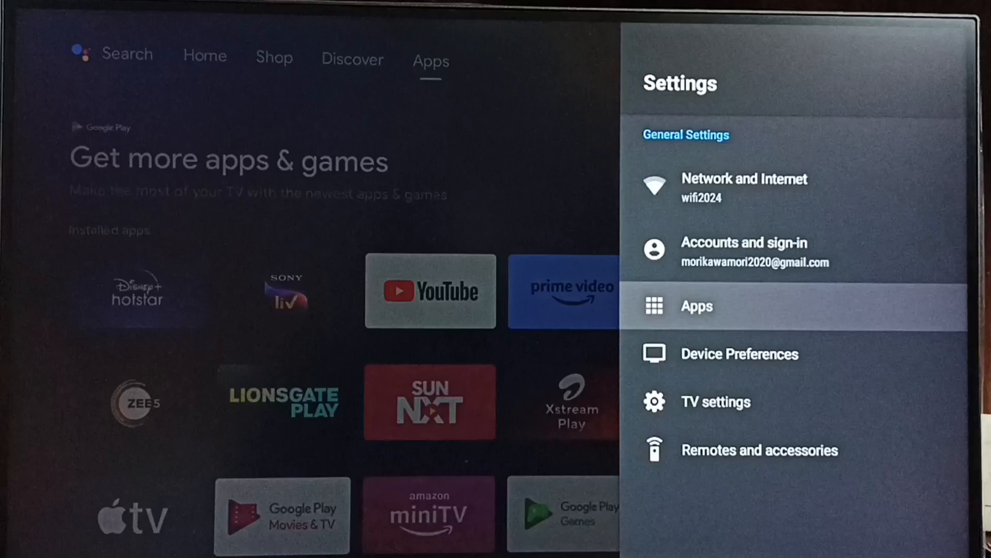
click(739, 353)
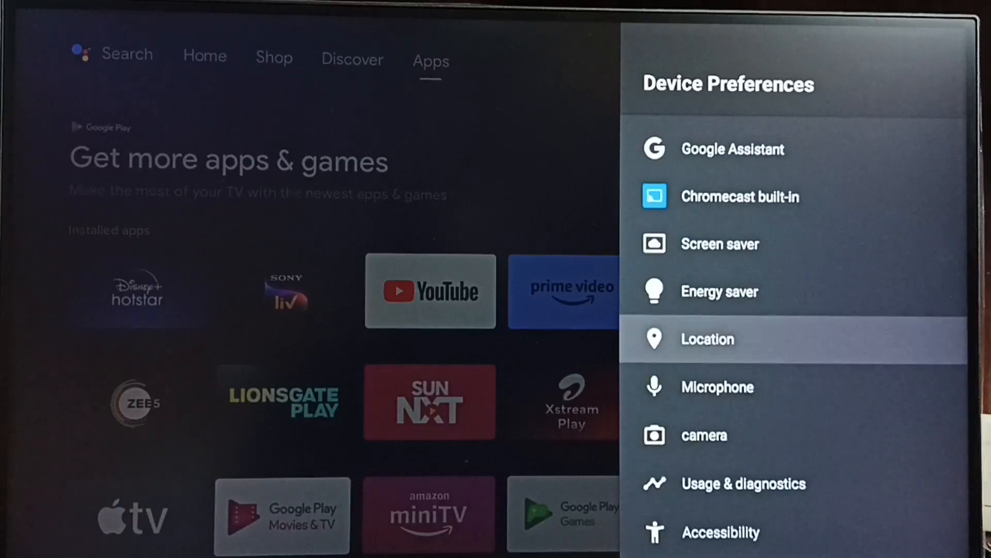
scroll(down, 3)
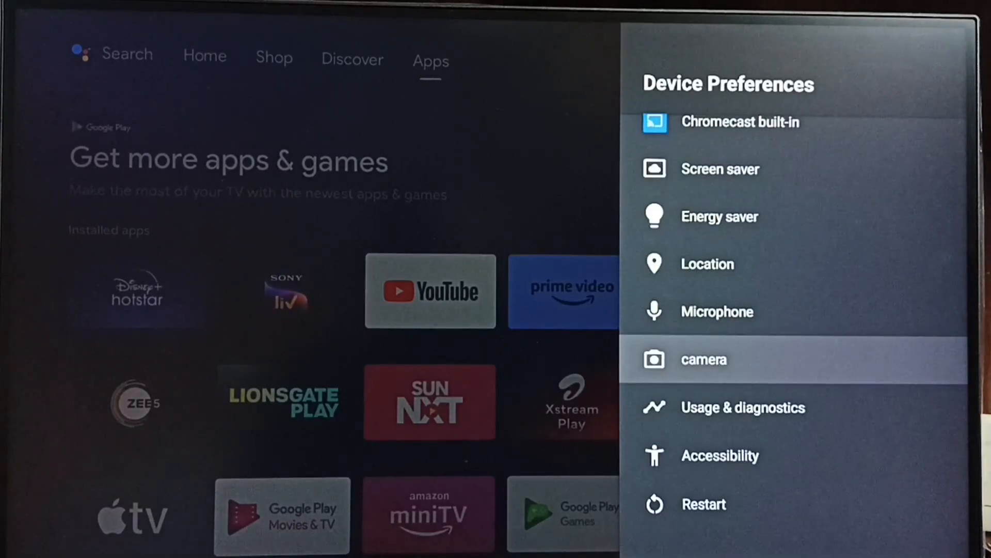
Step: Enter the camera settings, switch Camera access off, then back on
click(703, 359)
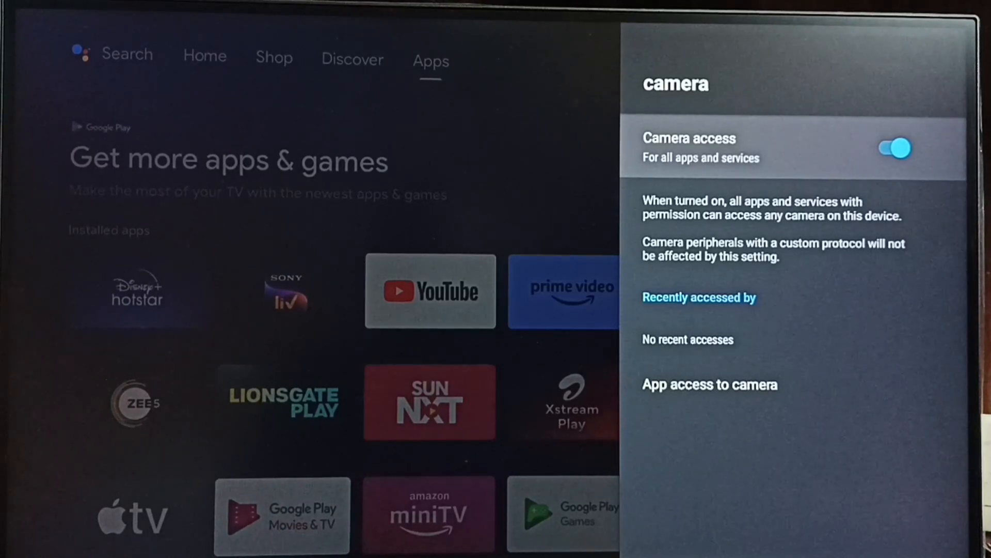
click(894, 148)
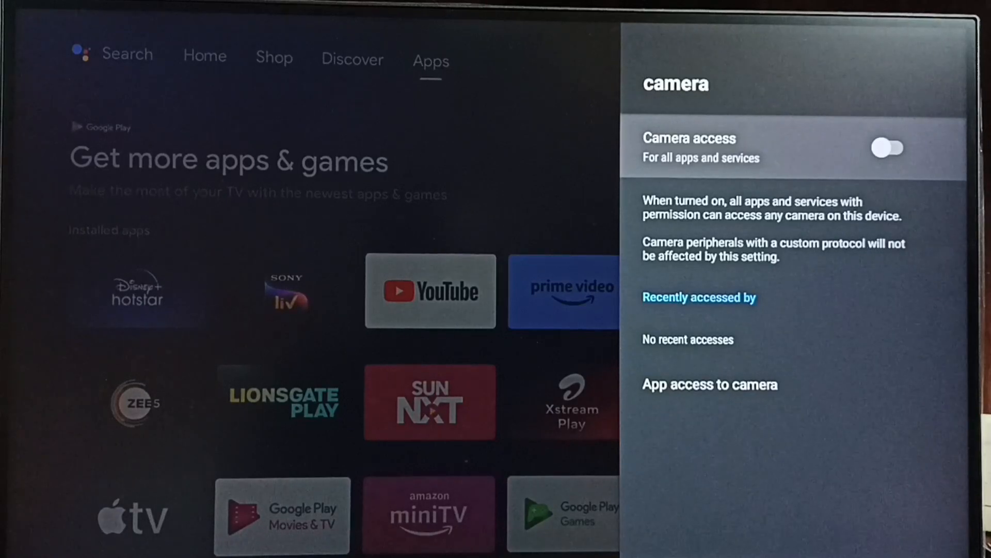
click(888, 148)
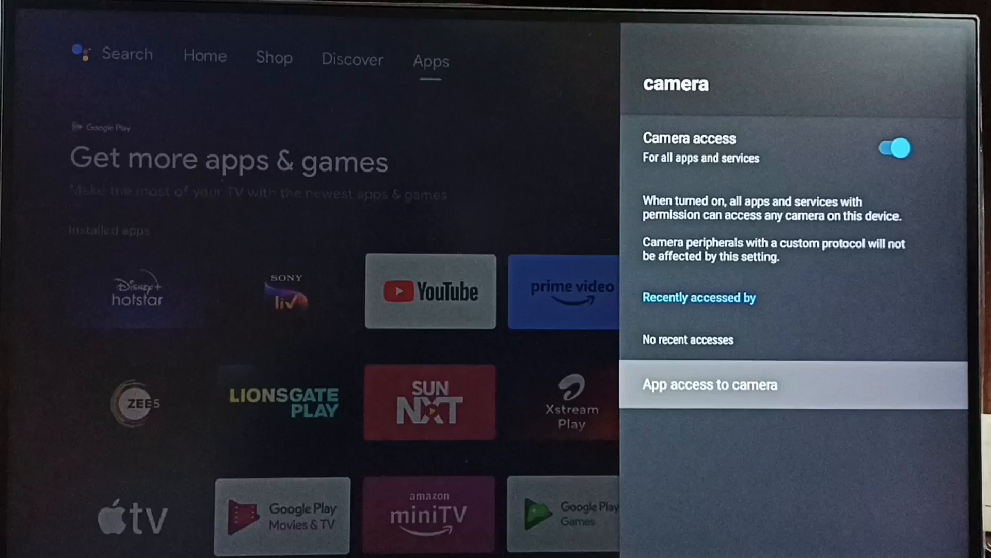
Step: Focus the Camera access row and switch camera access off for all apps and services
click(710, 383)
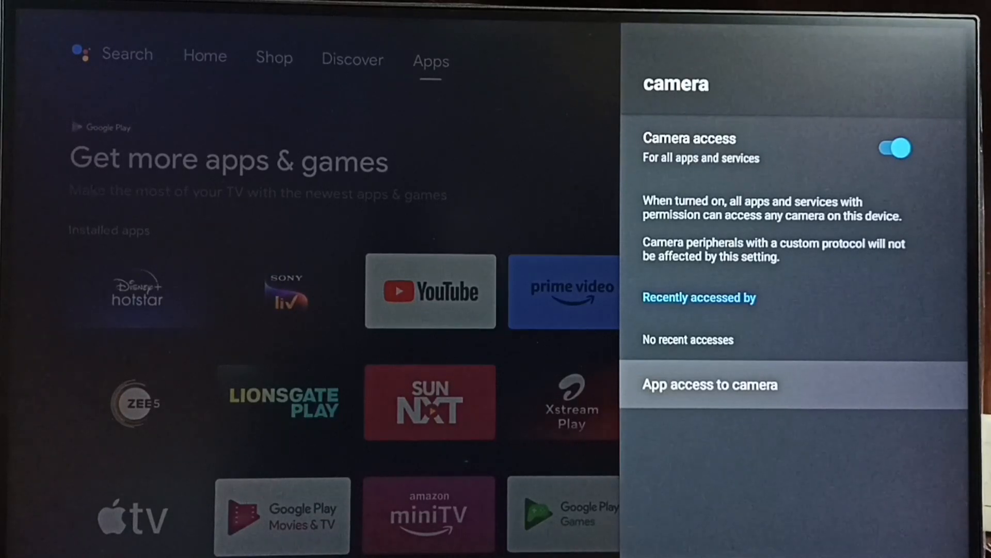
key(up)
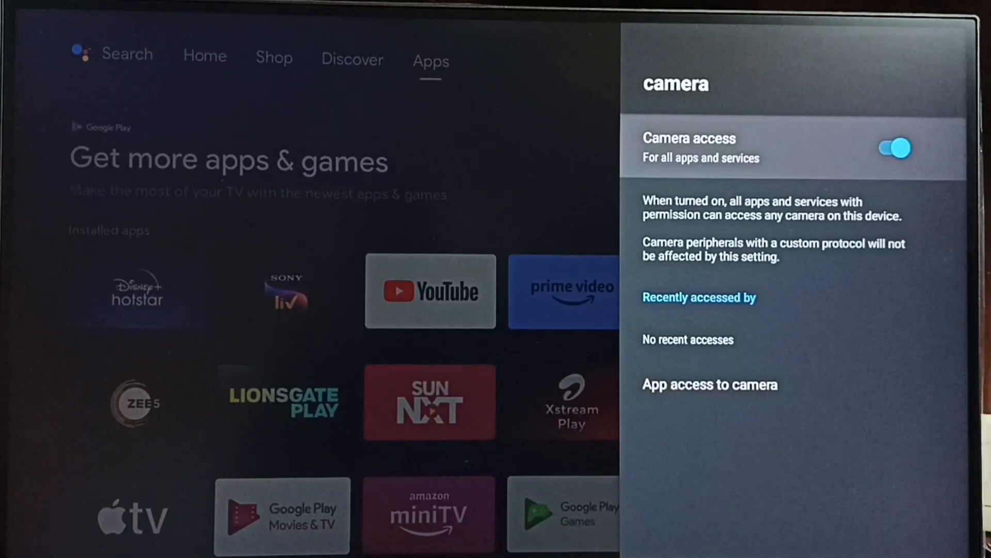
click(893, 147)
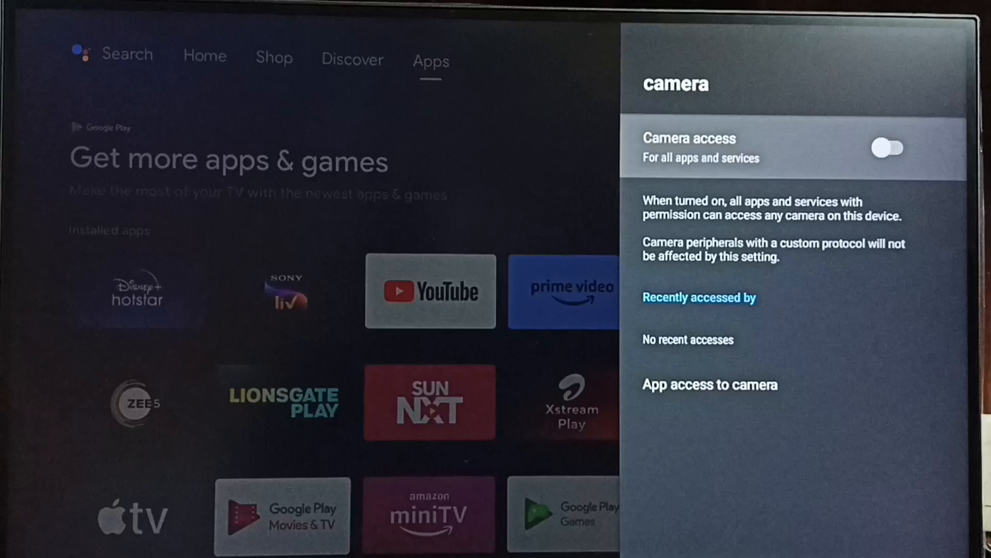